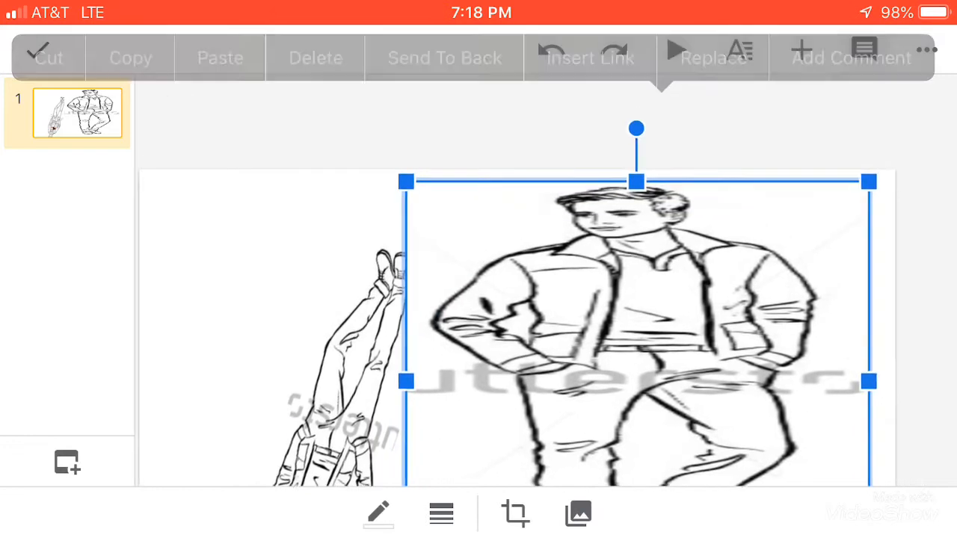
Move the standing man sketch so the upside-down figure is fully visible.
click(314, 57)
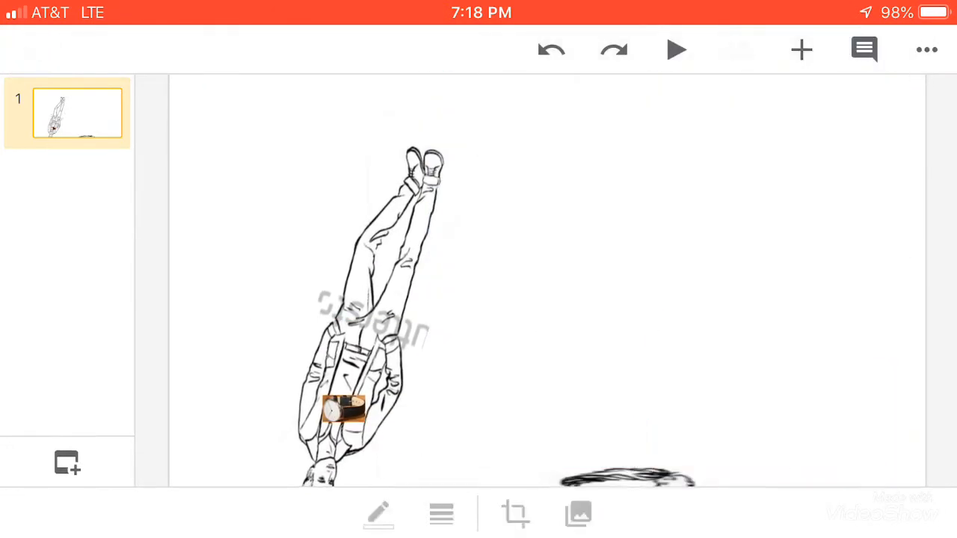